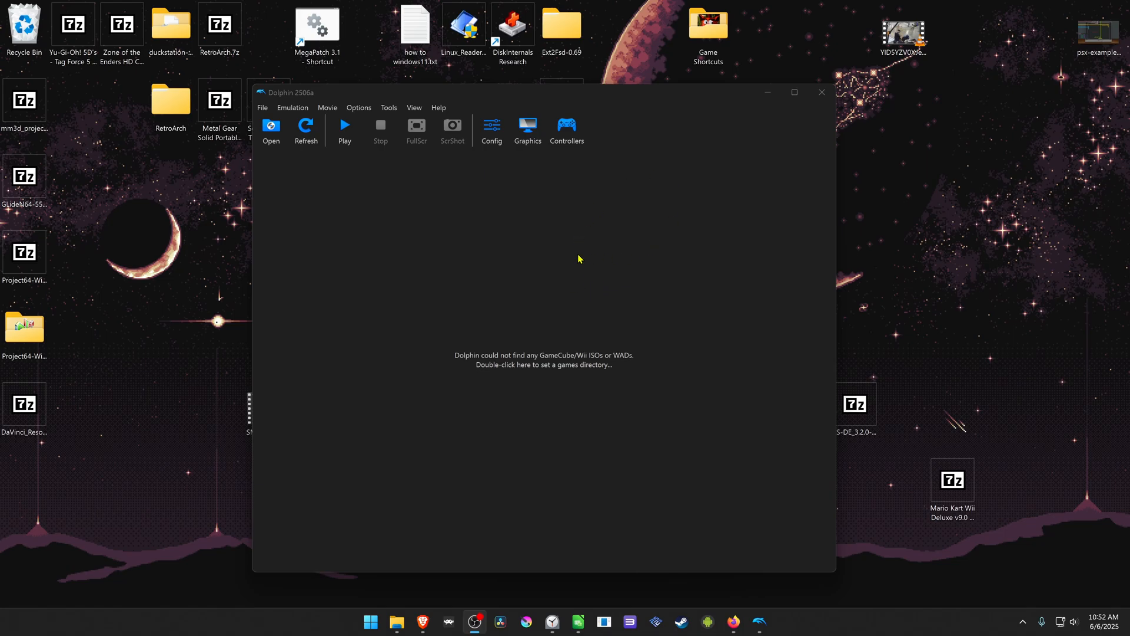
pyautogui.moveTo(710, 211)
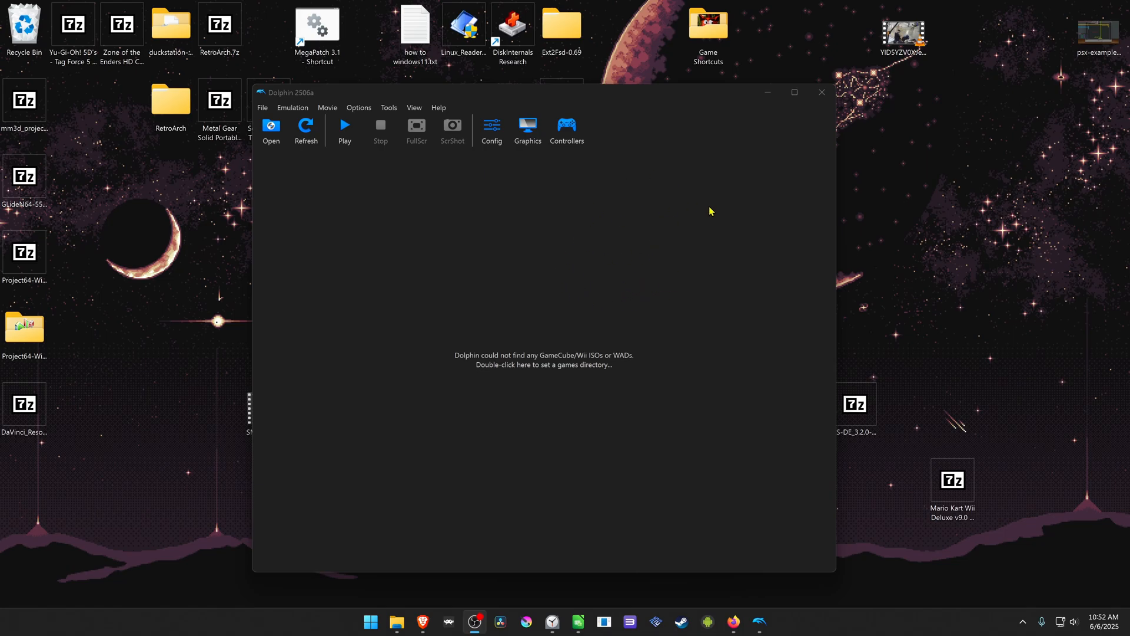
pyautogui.moveTo(535, 344)
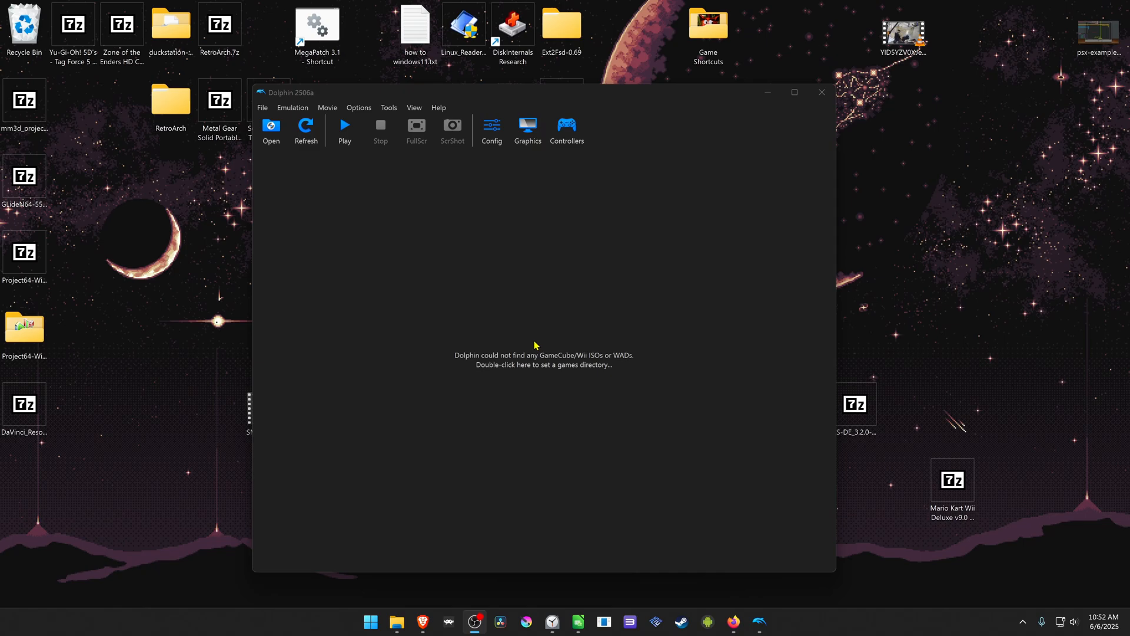
pyautogui.moveTo(633, 353)
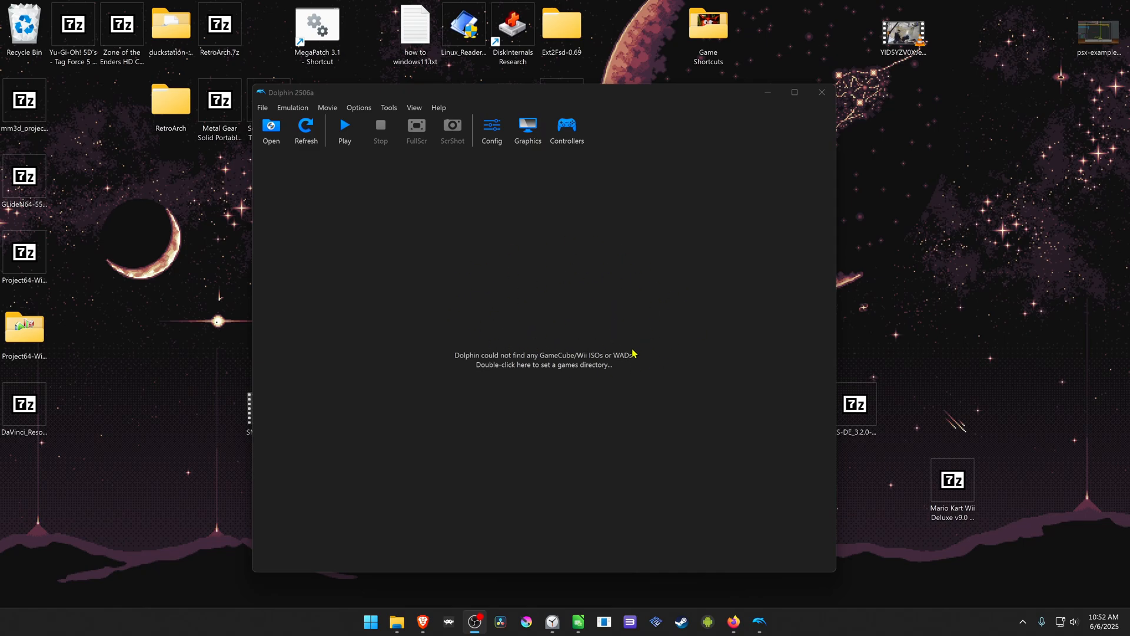
pyautogui.moveTo(542, 331)
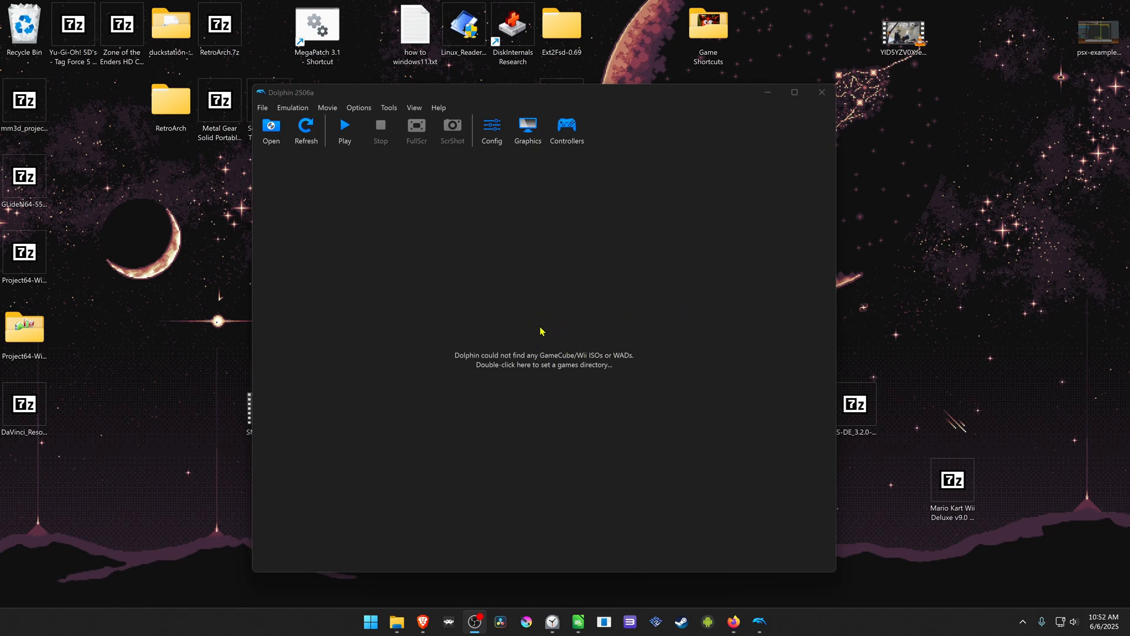
pyautogui.moveTo(552, 169)
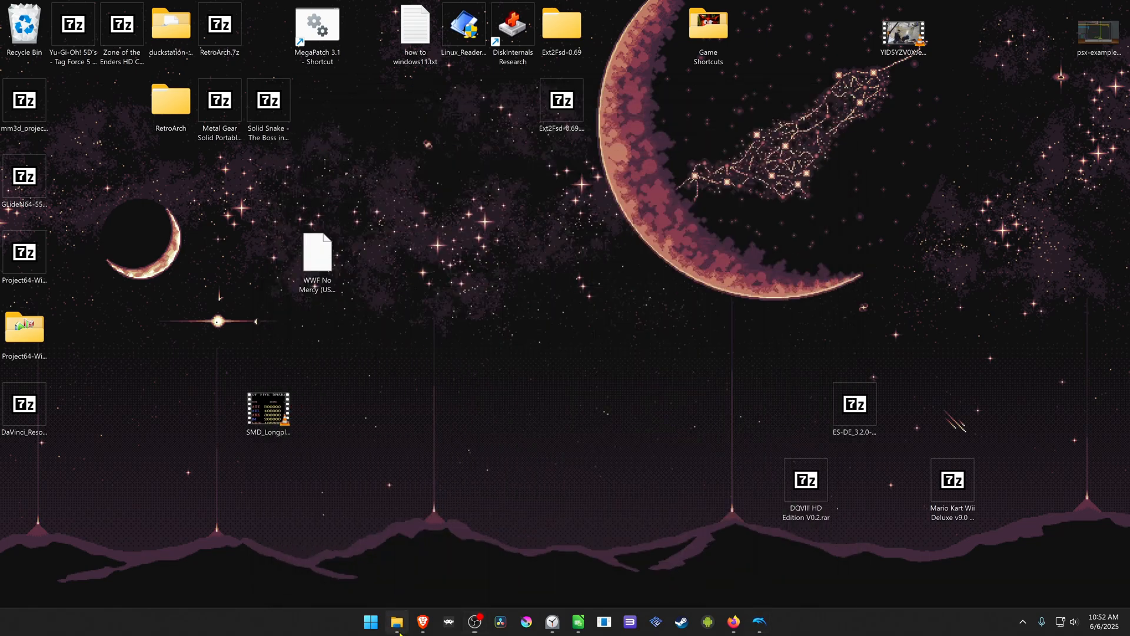
# - Open File Explorer on D:\Jogos\Wii to review the 11 Wii game files
pyautogui.click(396, 622)
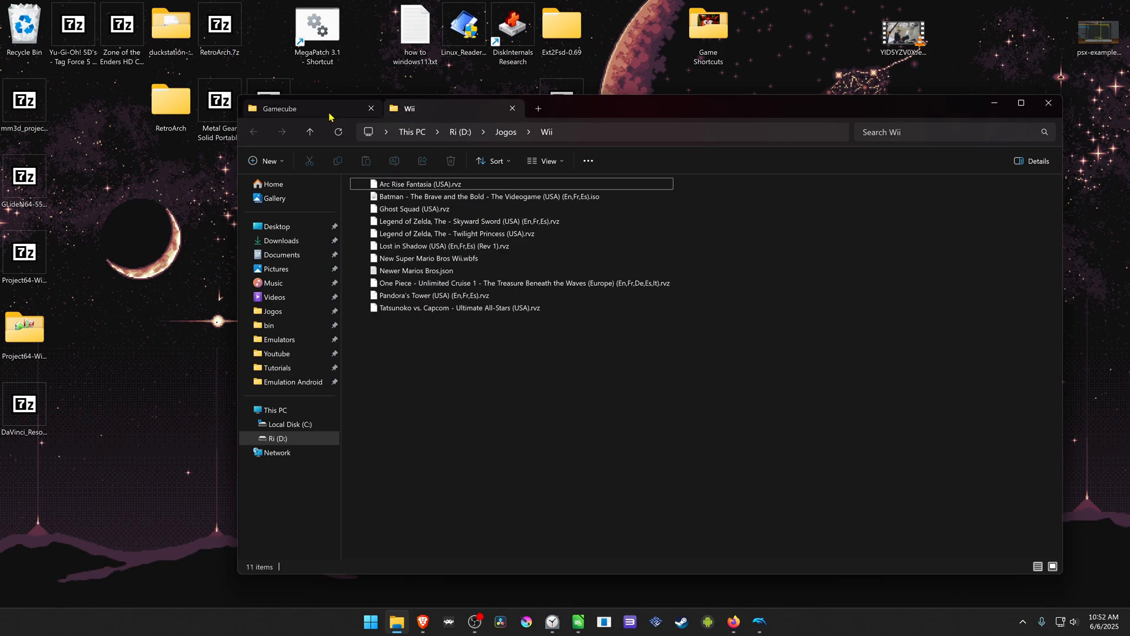
pyautogui.moveTo(995, 103)
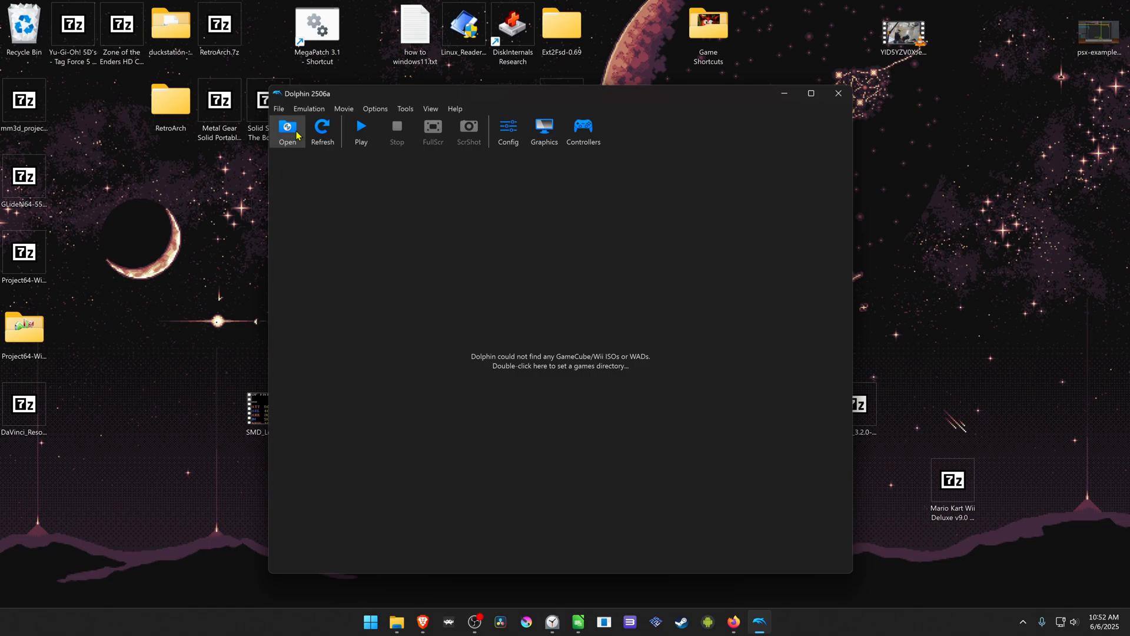
pyautogui.click(288, 131)
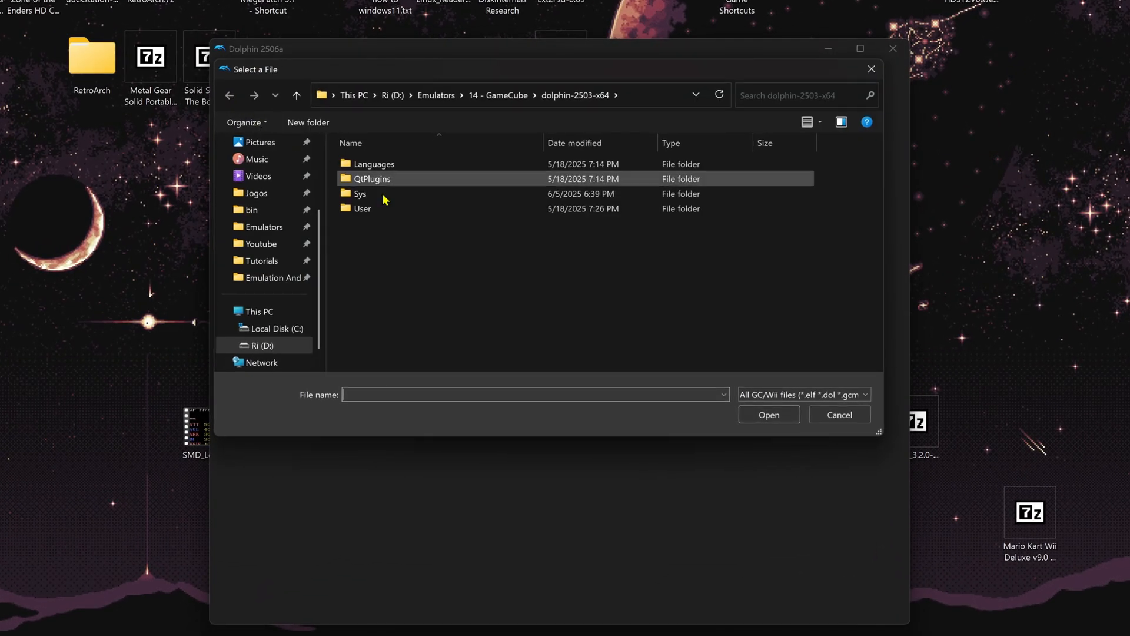
pyautogui.click(802, 394)
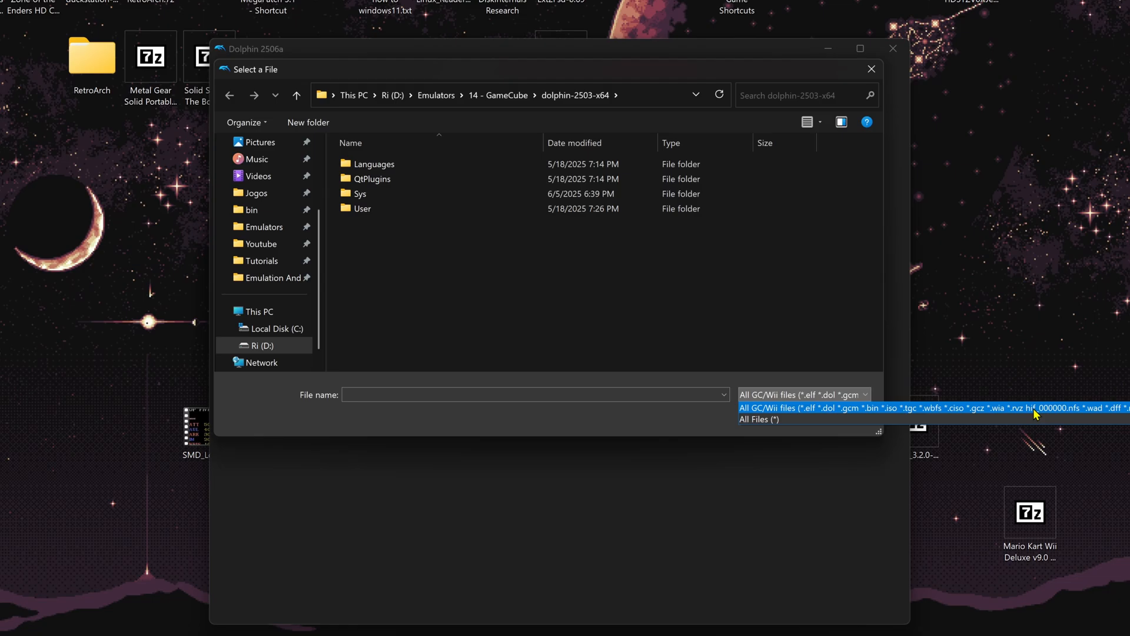
pyautogui.click(870, 68)
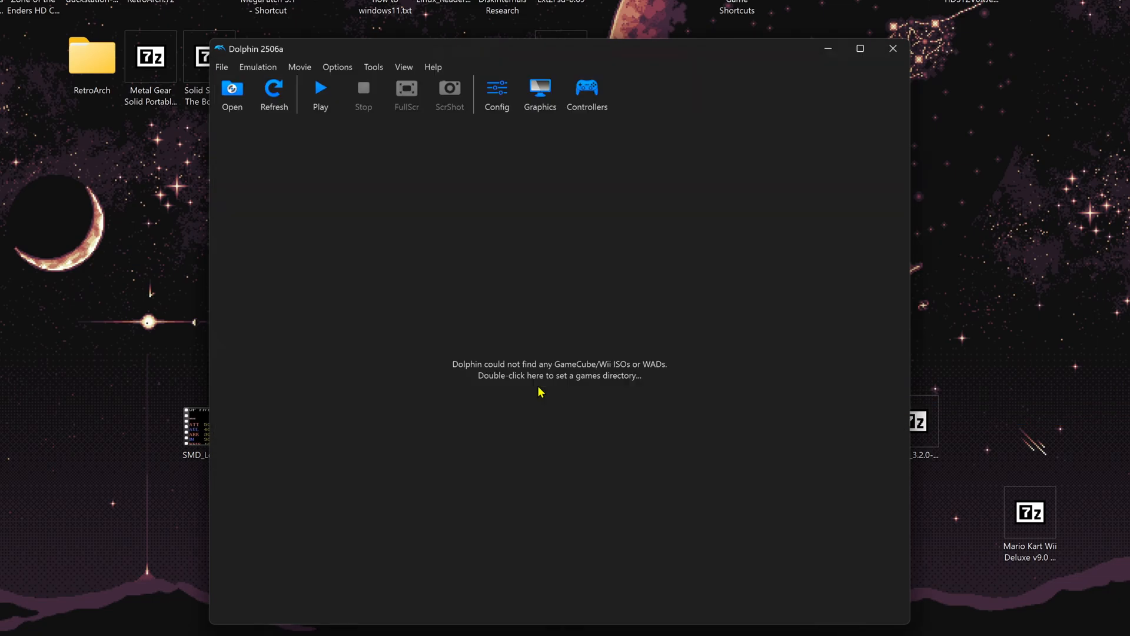
pyautogui.doubleClick(559, 375)
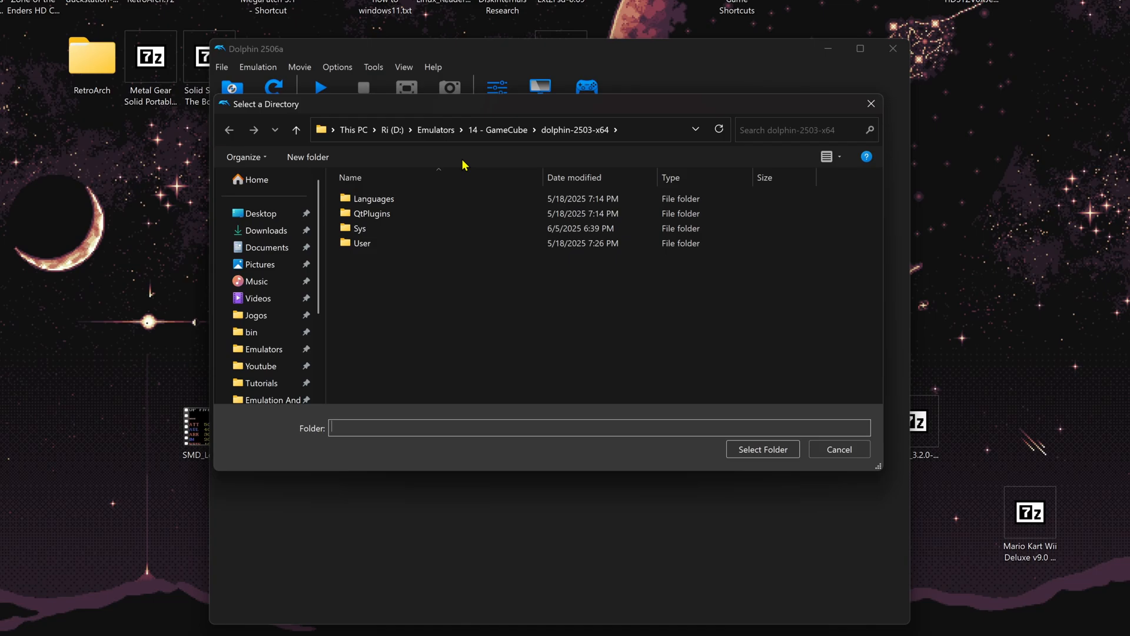
pyautogui.moveTo(617, 127)
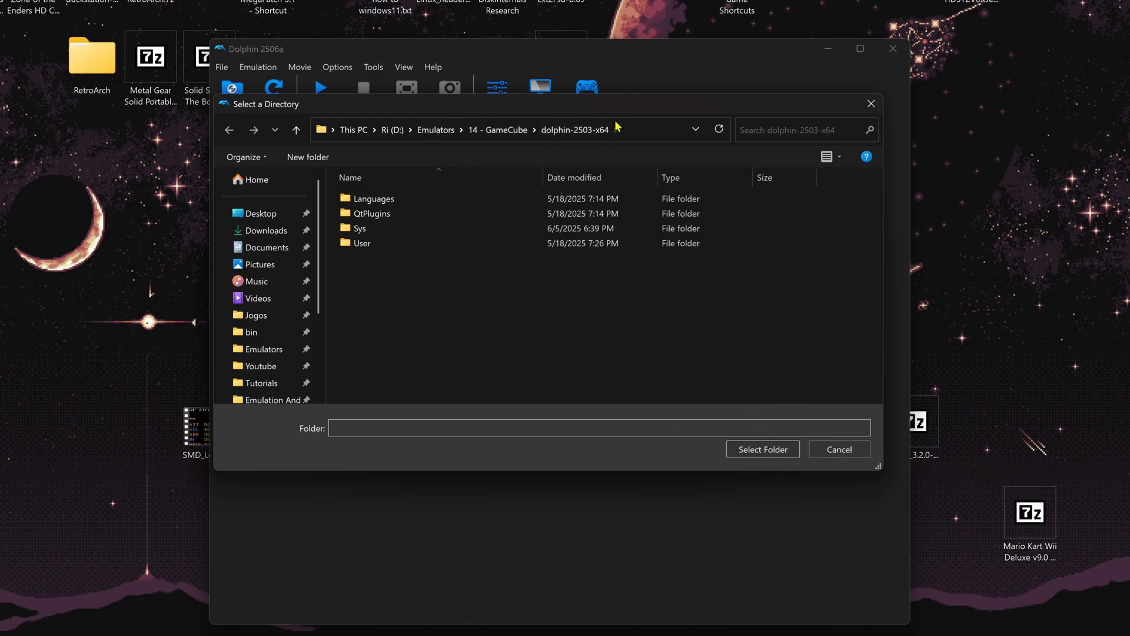
pyautogui.click(838, 449)
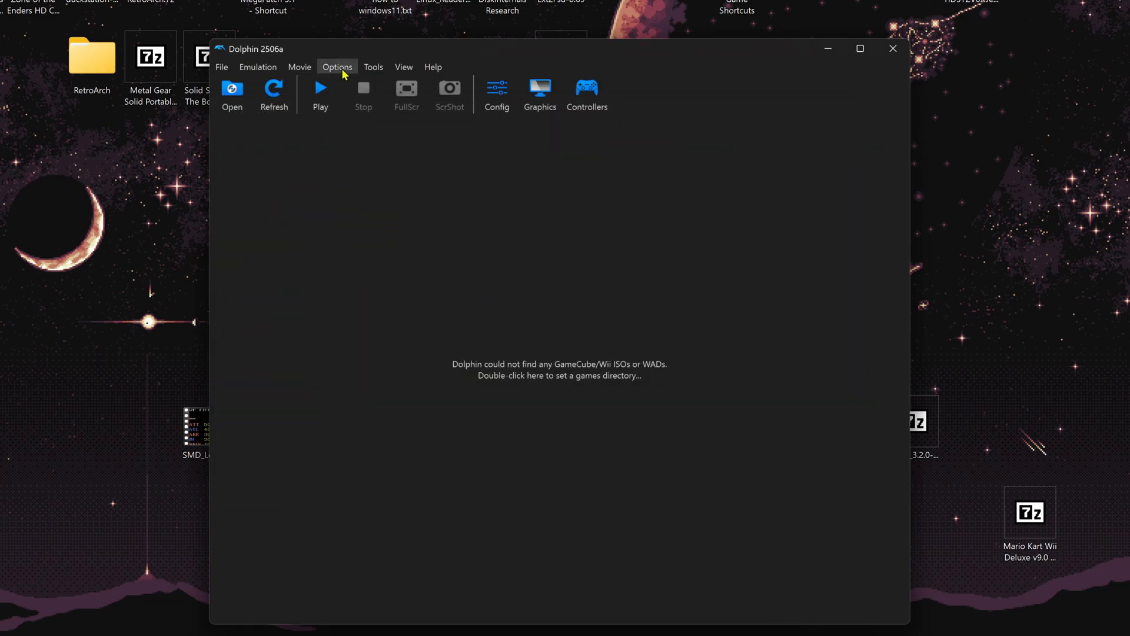
pyautogui.moveTo(349, 94)
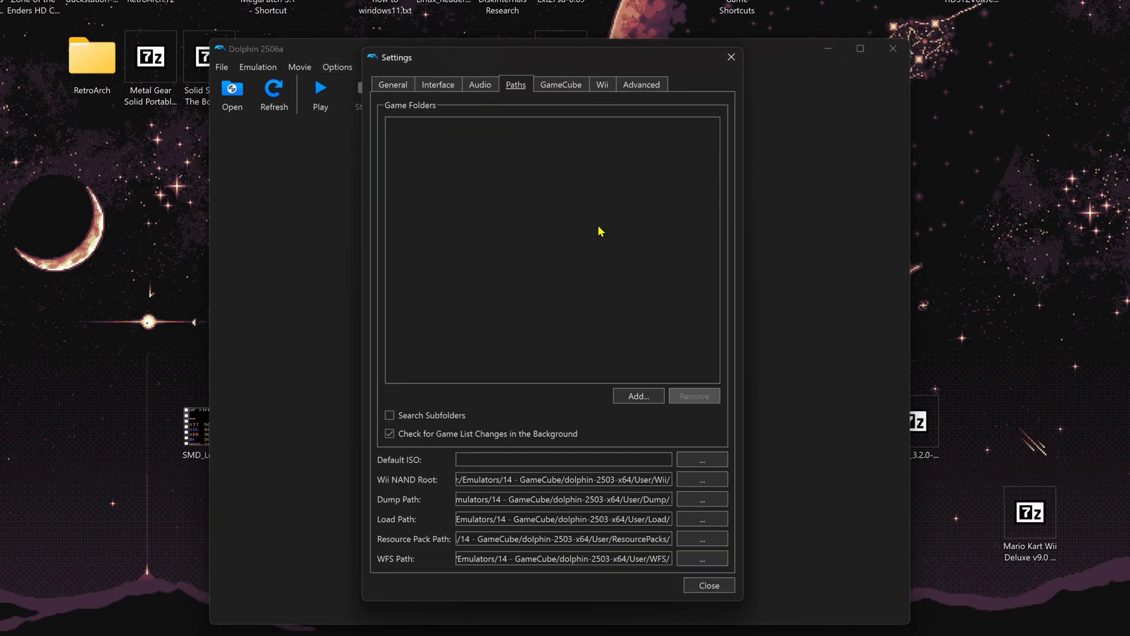
# - Add D:\Jogos\Gamecube and D:\Jogos\Wii as Dolphin game folders
pyautogui.click(637, 396)
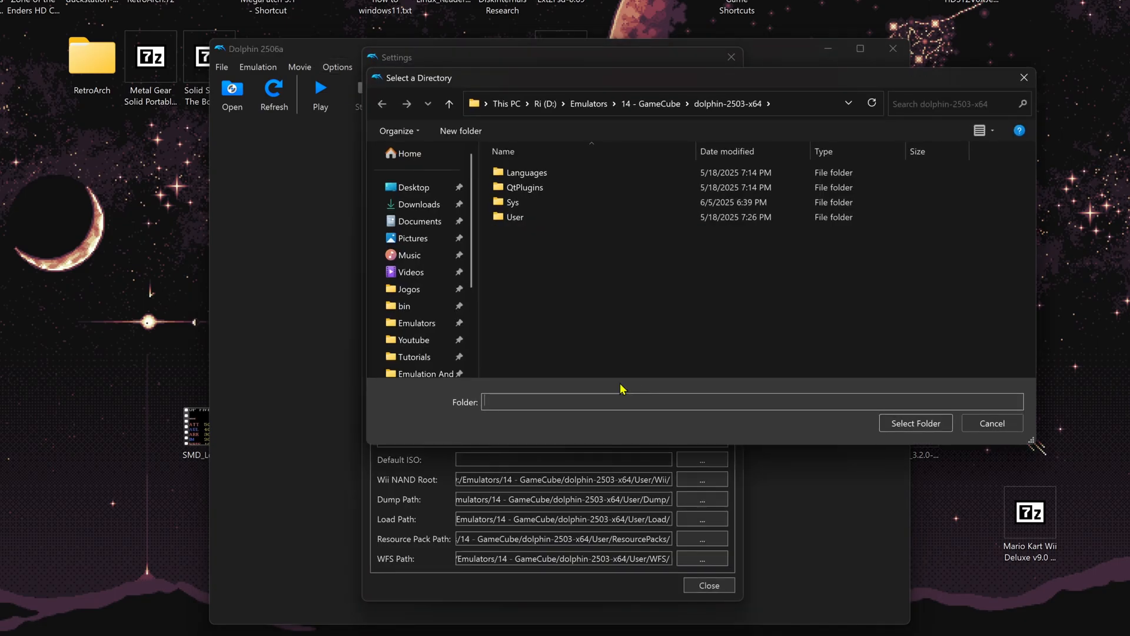
pyautogui.click(409, 289)
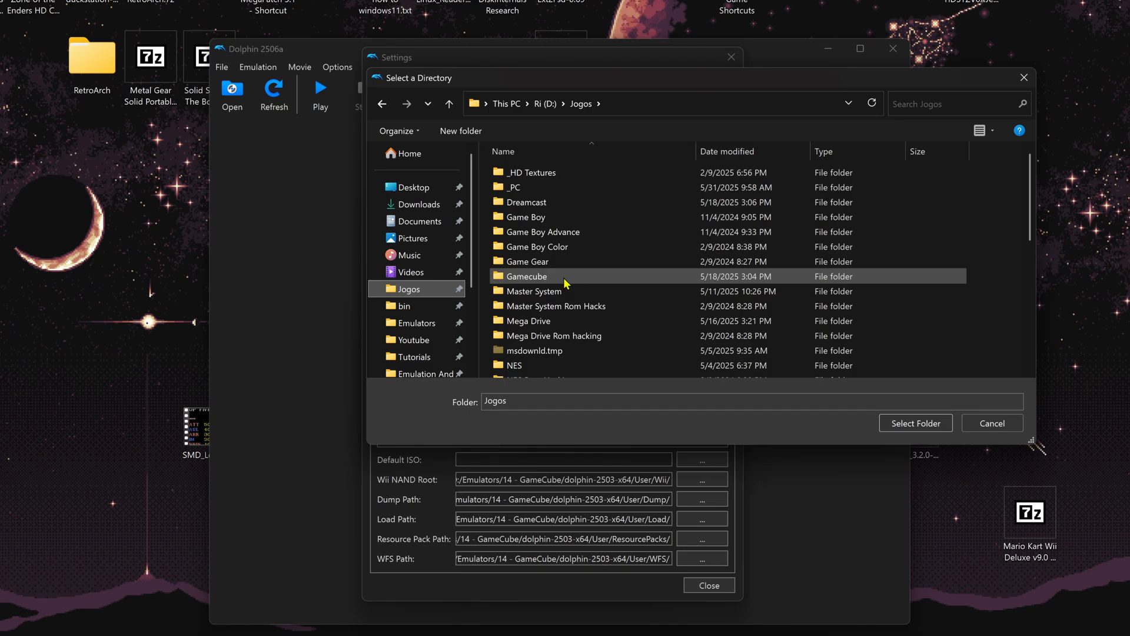
pyautogui.click(915, 423)
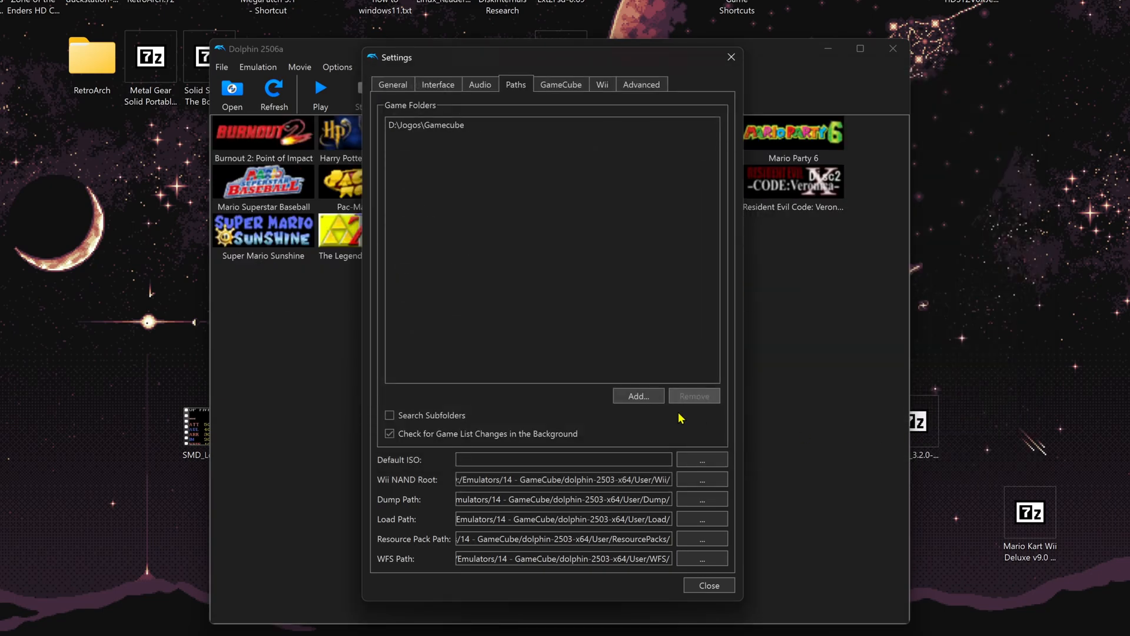
pyautogui.click(637, 395)
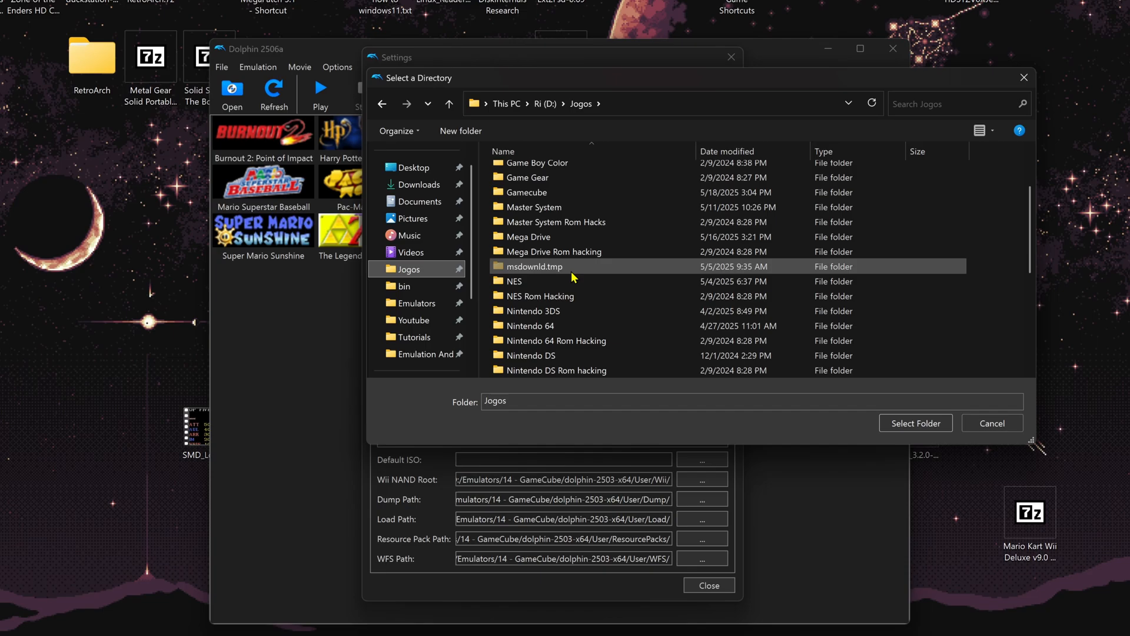
pyautogui.scroll(-3)
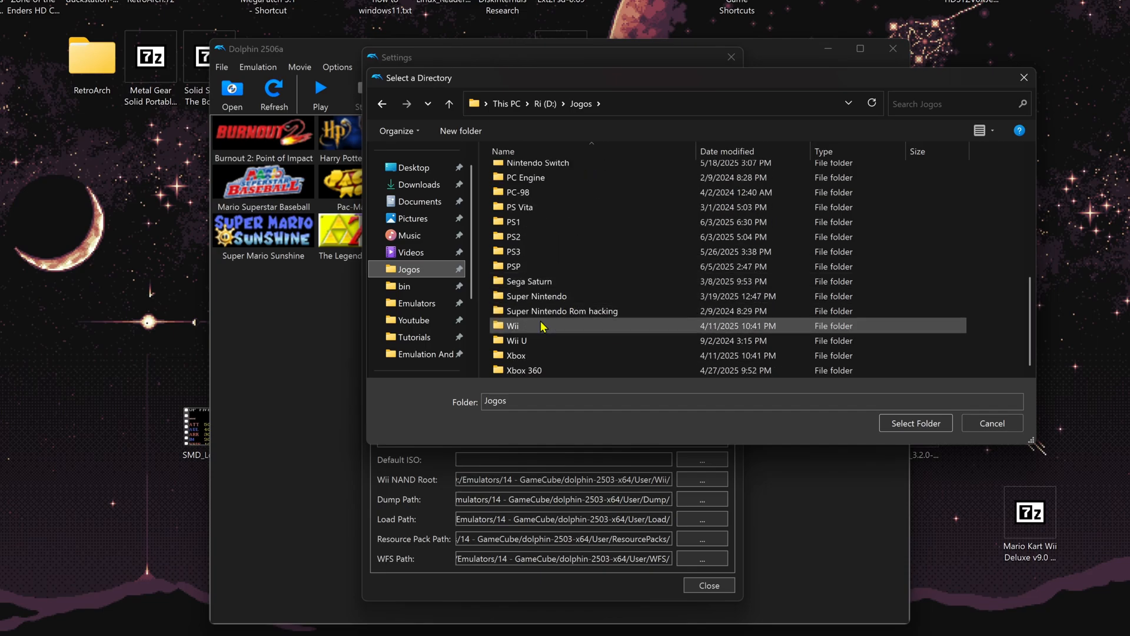
pyautogui.click(916, 423)
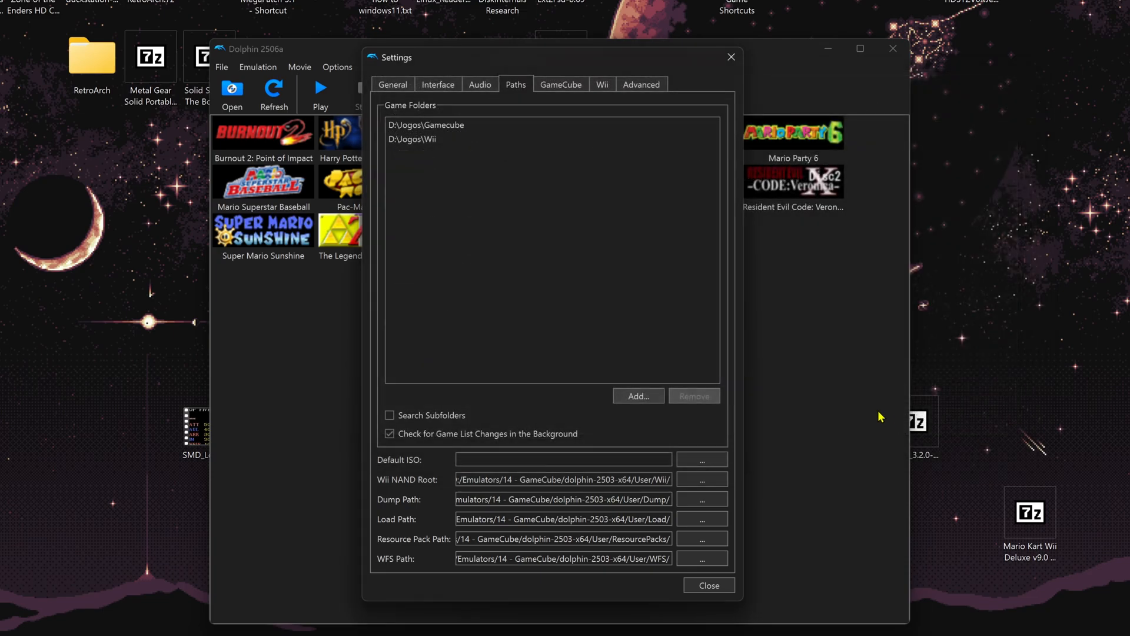
# - Enable Search Subfolders for the game paths and close Settings
pyautogui.click(389, 415)
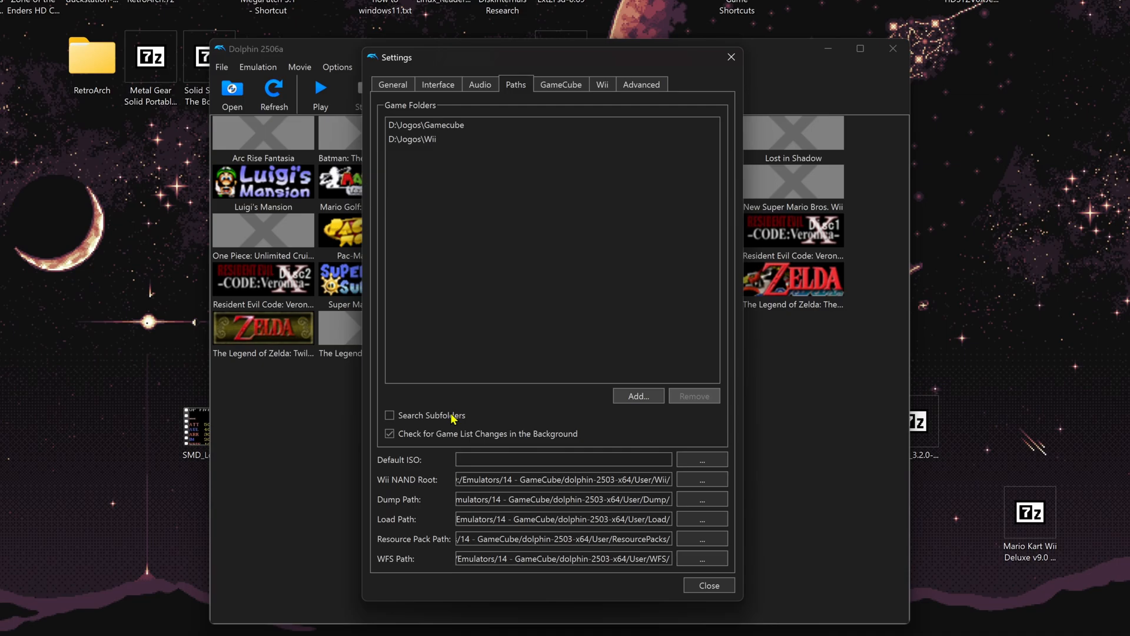
pyautogui.click(389, 415)
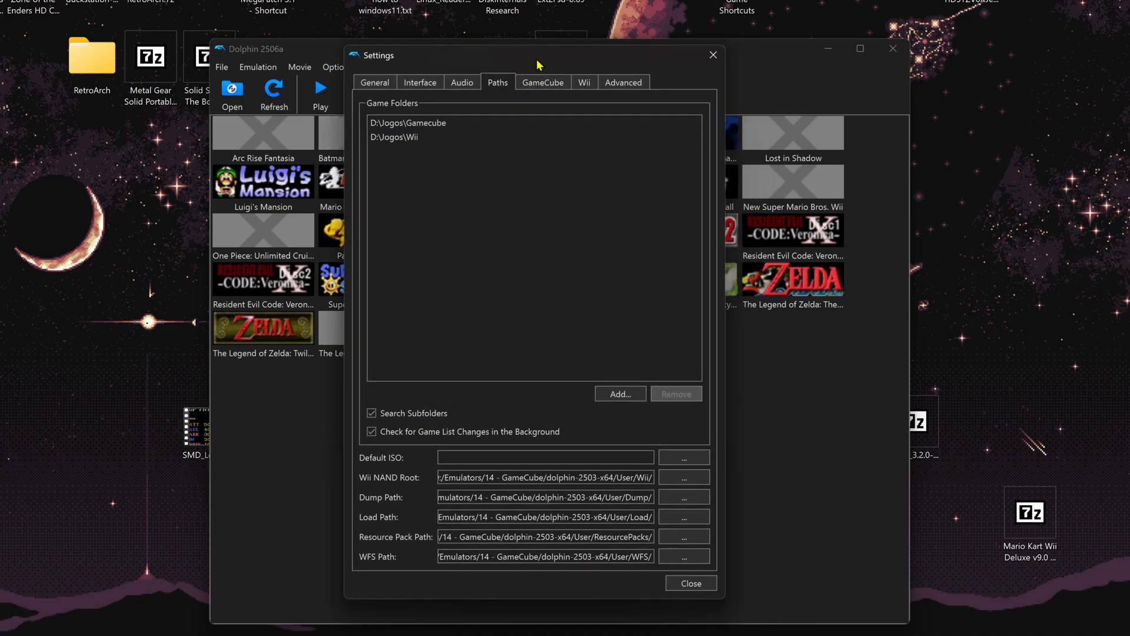
pyautogui.moveTo(607, 301)
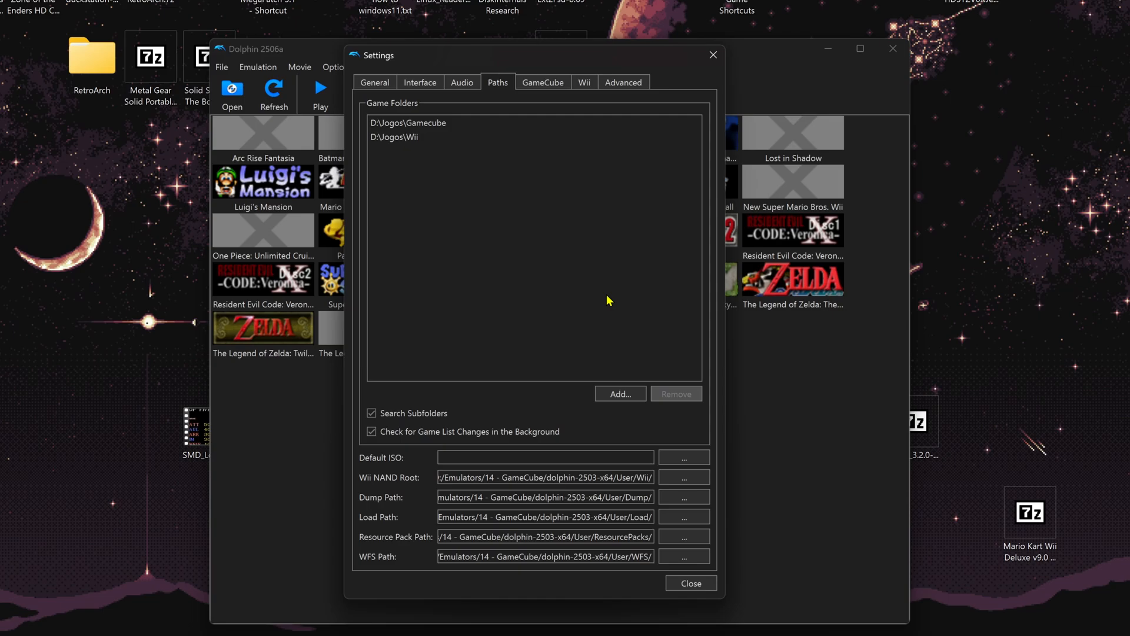
pyautogui.click(690, 582)
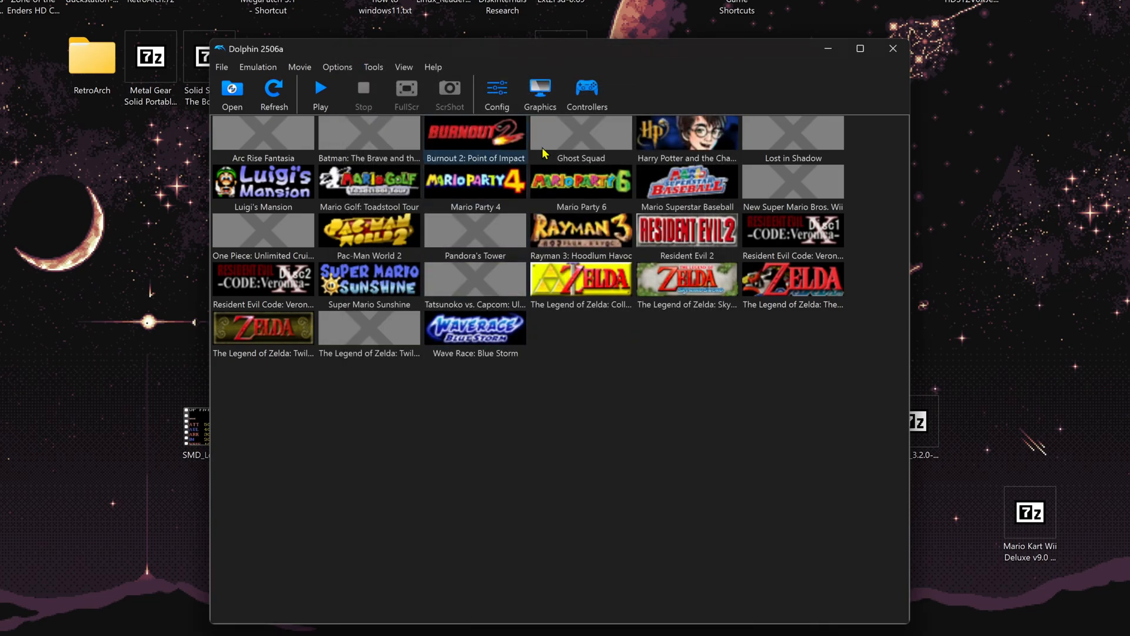
pyautogui.moveTo(371, 41)
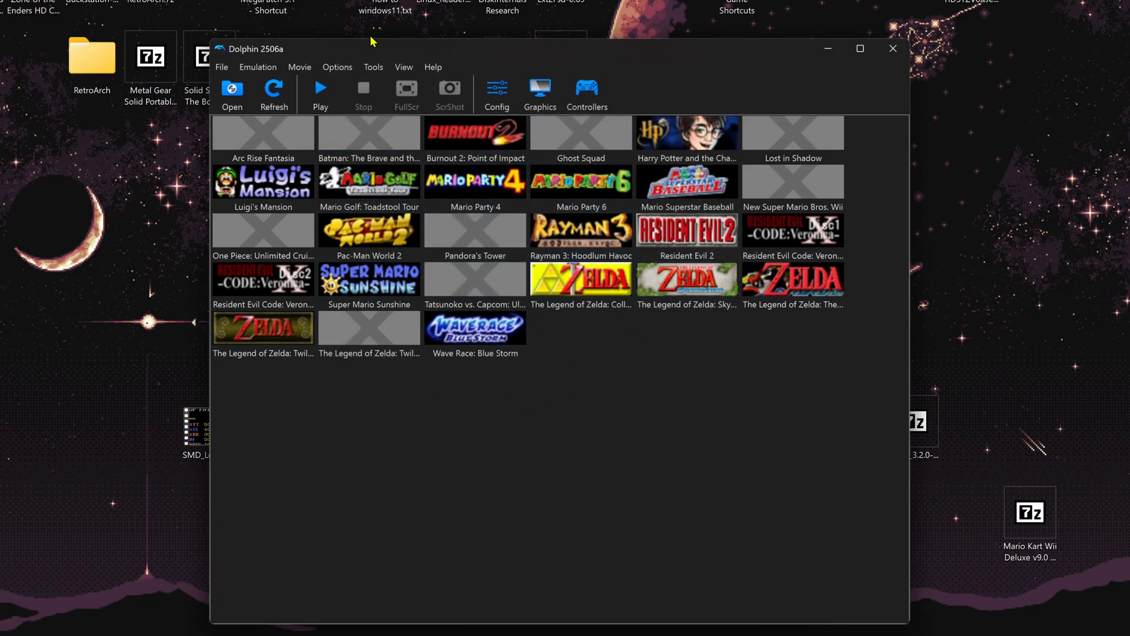
pyautogui.click(402, 67)
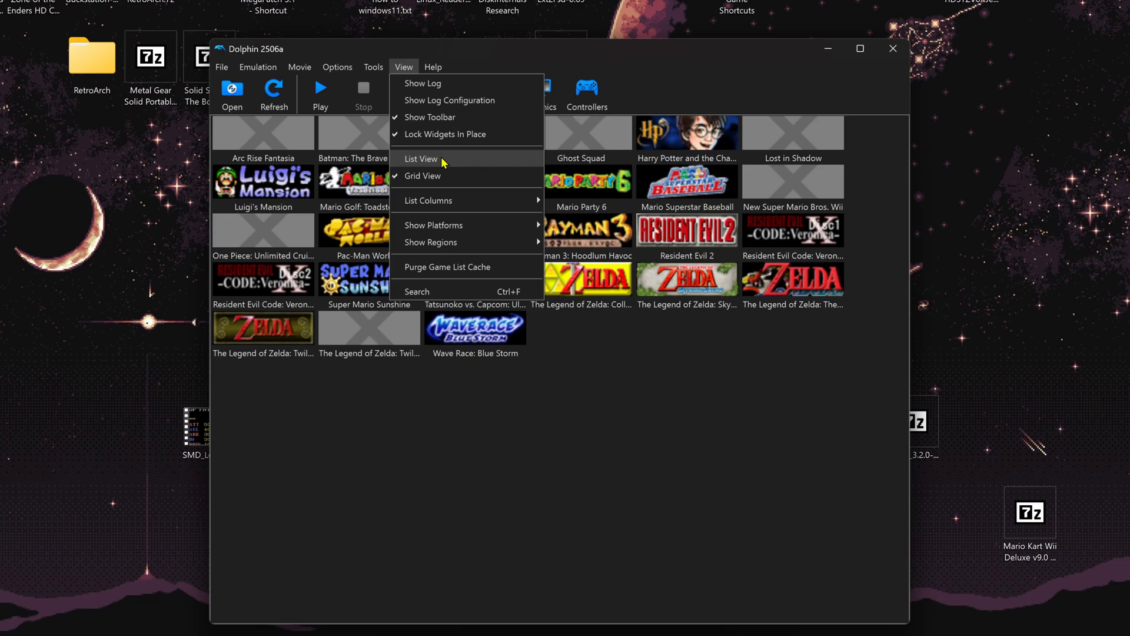
pyautogui.click(421, 159)
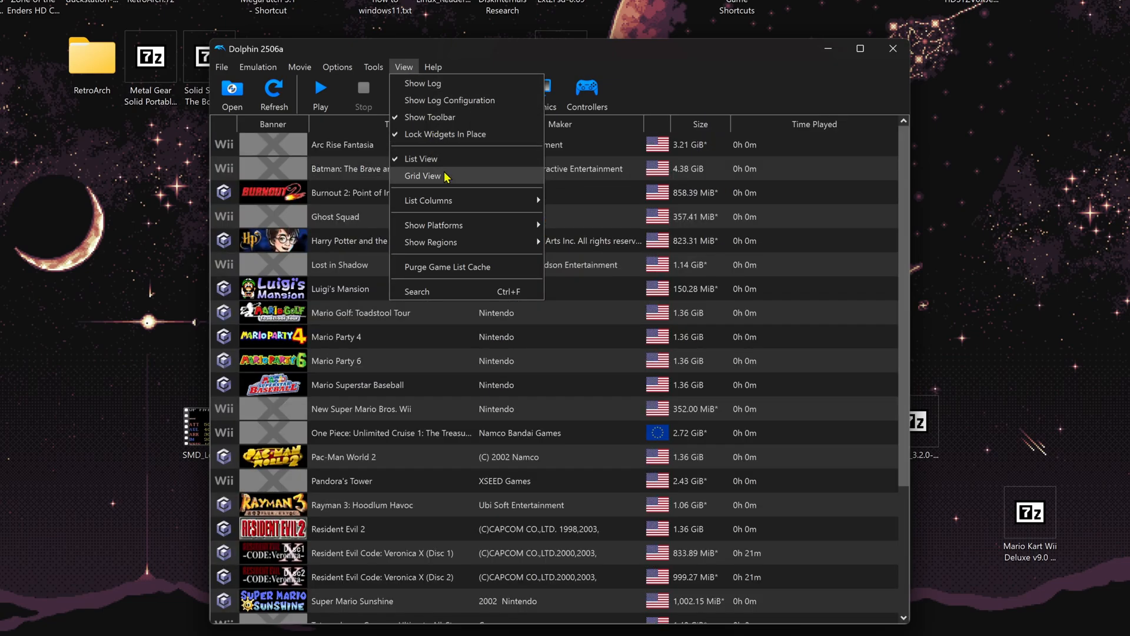
pyautogui.click(423, 176)
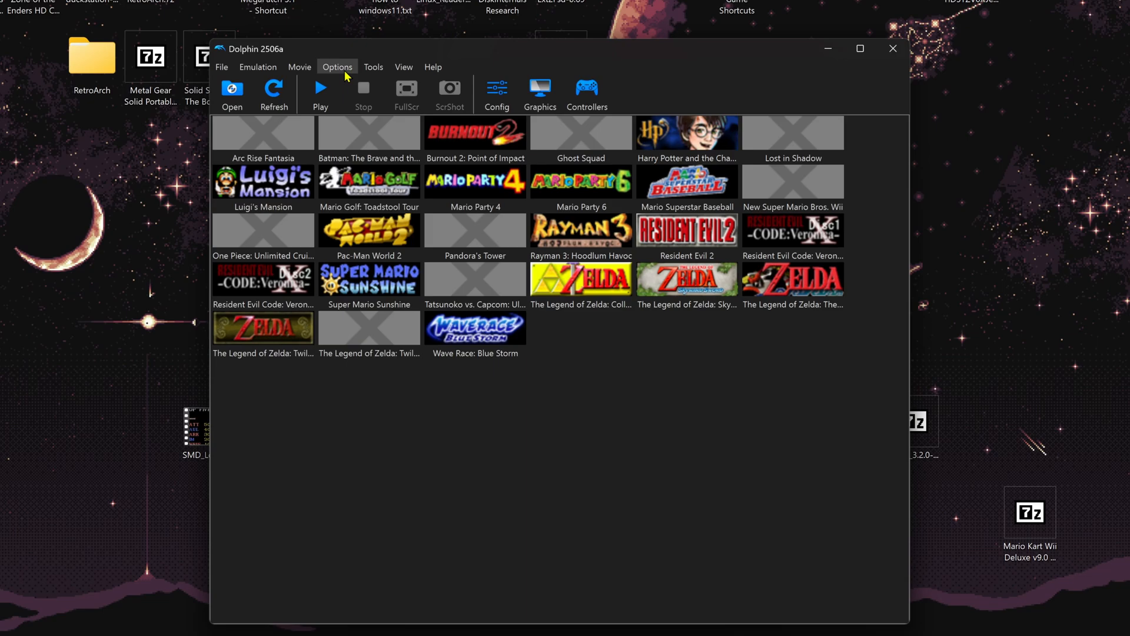
# - Open Dolphin's Config and go to the Interface settings
pyautogui.click(336, 66)
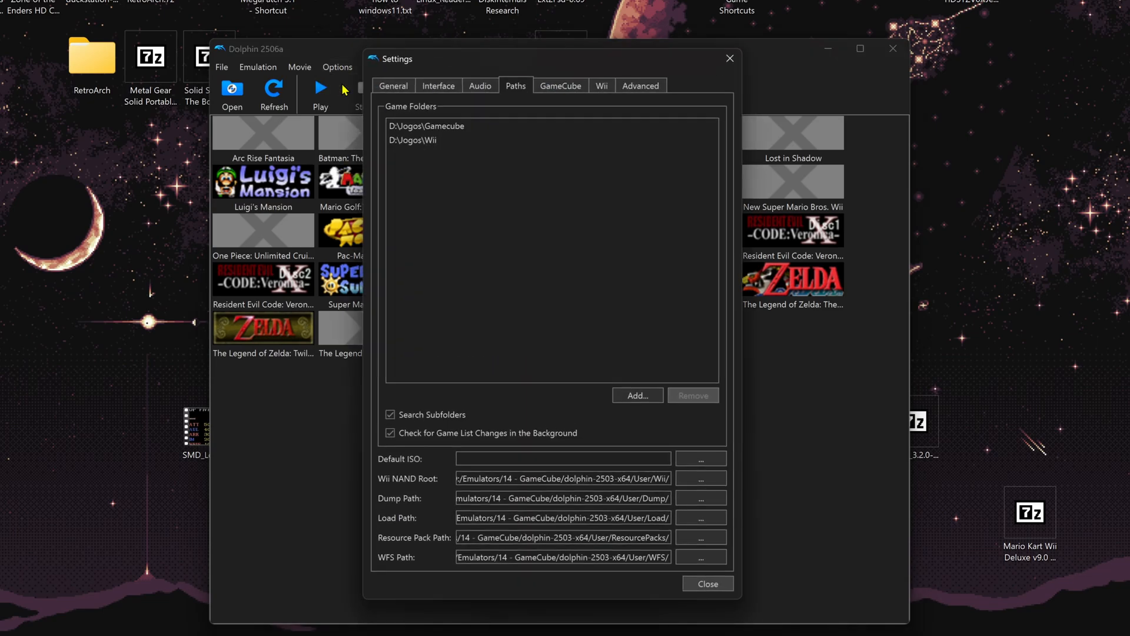
pyautogui.click(437, 85)
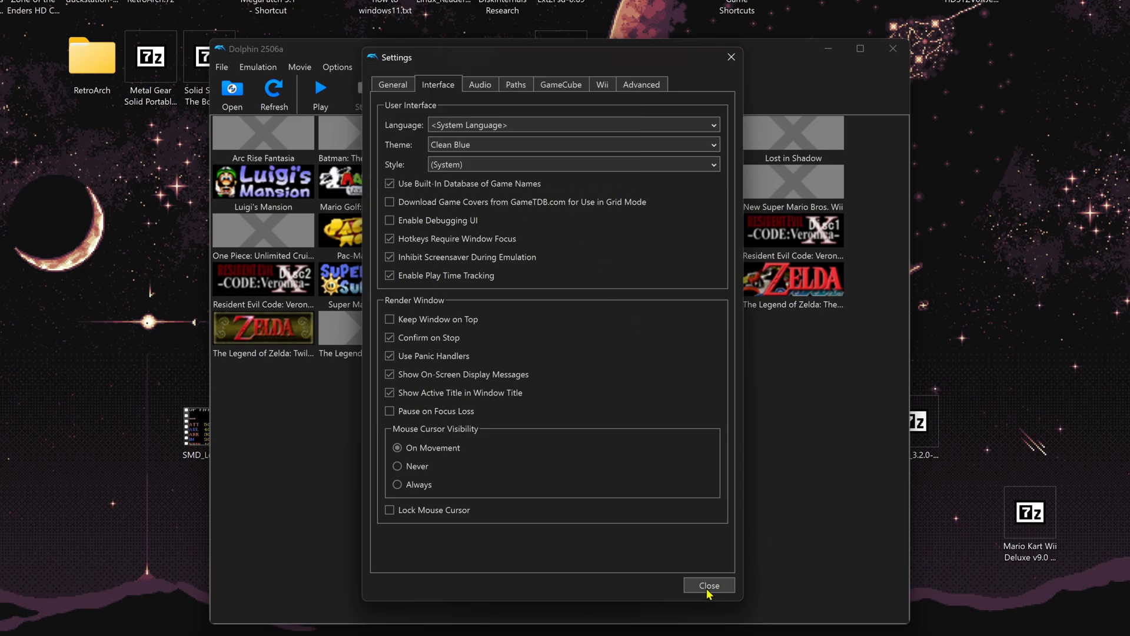
pyautogui.moveTo(494, 202)
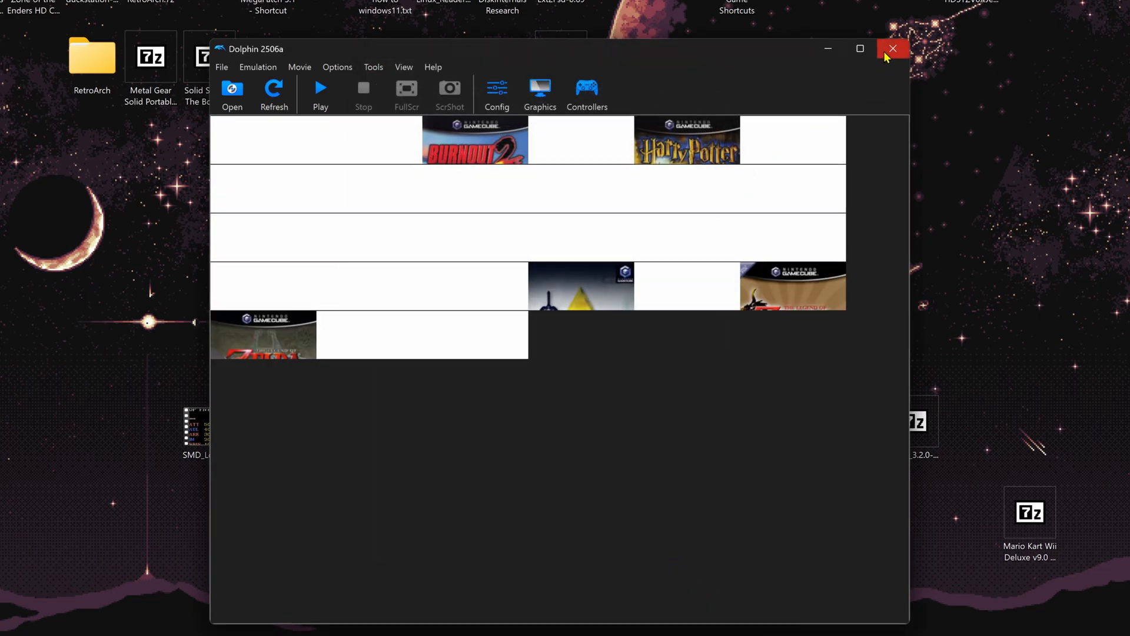
# - Close and relaunch Dolphin, then scroll through the grid of GameCube and Wii covers
pyautogui.click(893, 48)
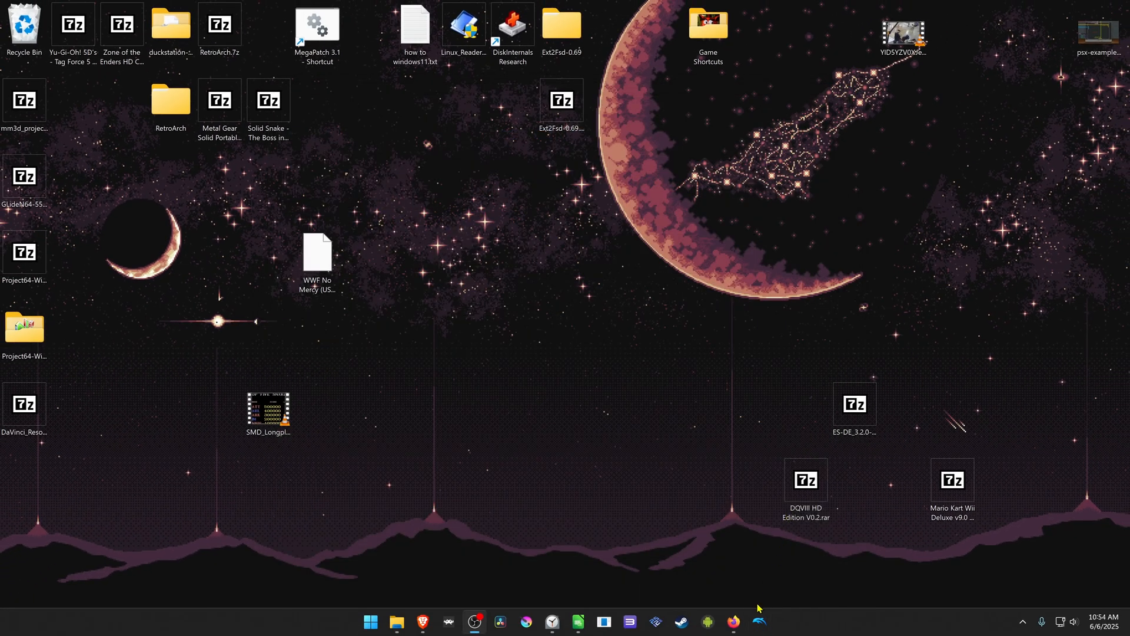
pyautogui.click(759, 621)
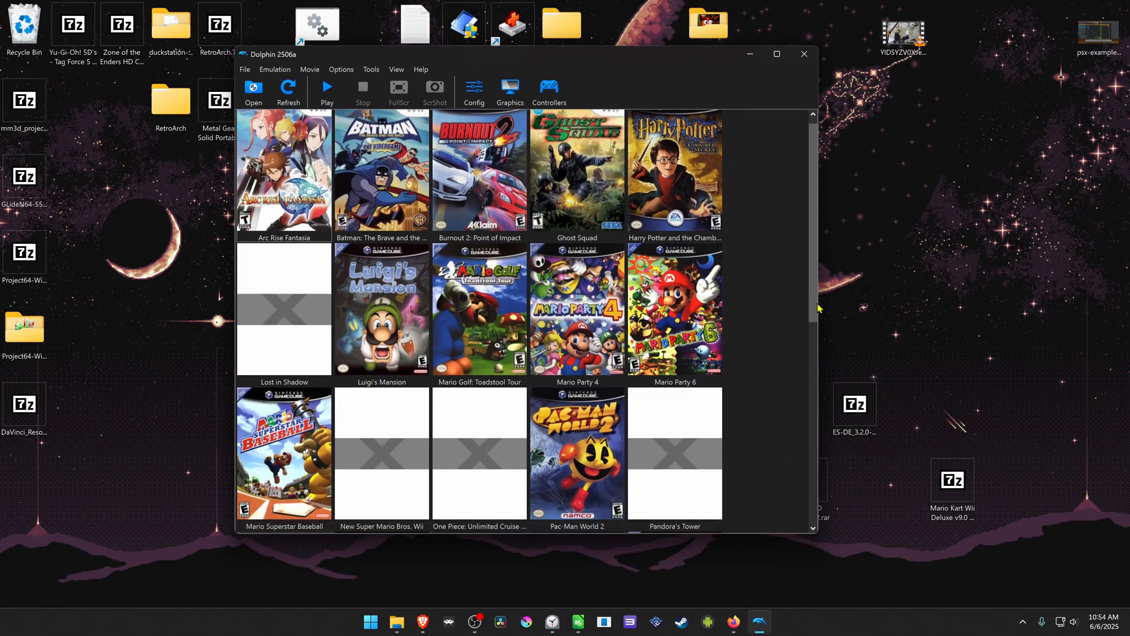
pyautogui.scroll(-3)
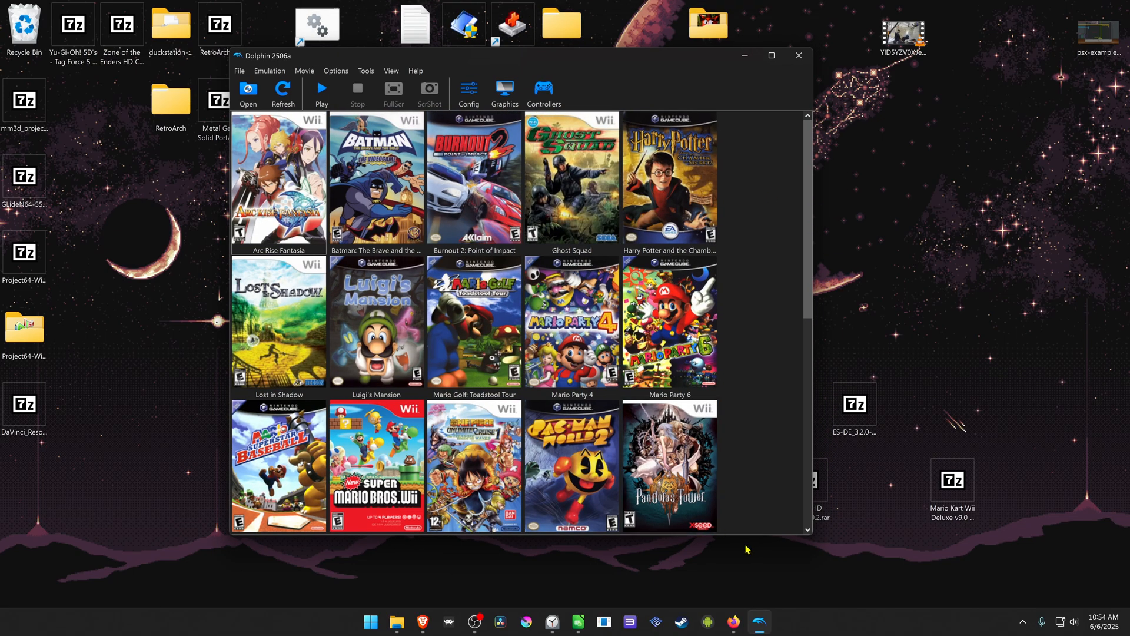
pyautogui.scroll(-3)
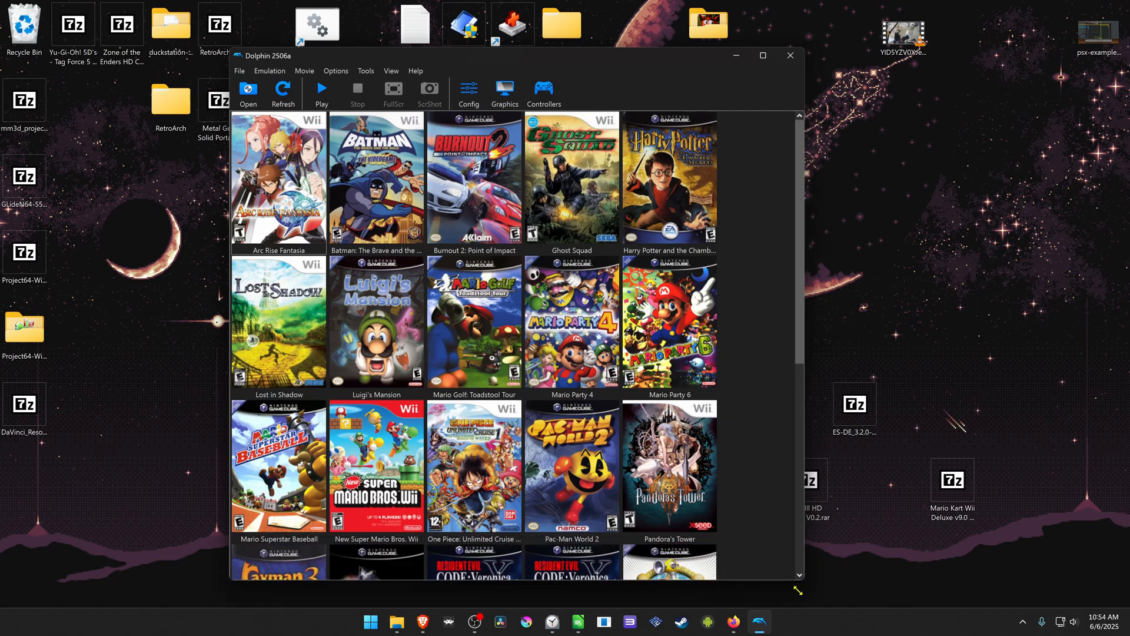